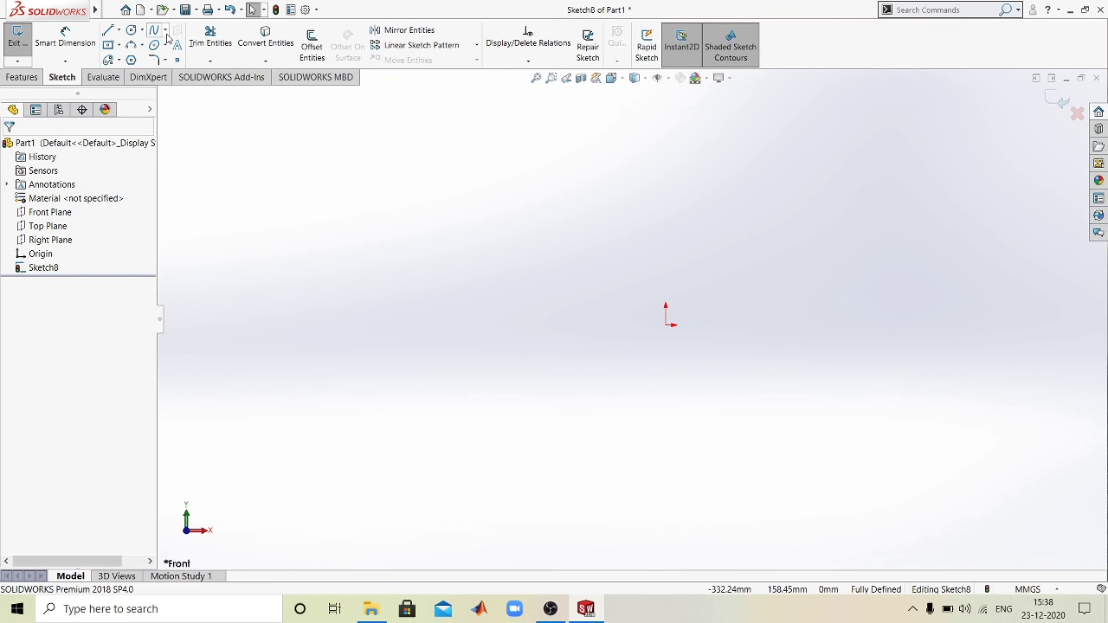
Step: Expand the Spline flyout listing Spline, Style Spline and Equation Driven Curve
{"action": "left_click", "coordinate": [166, 38]}
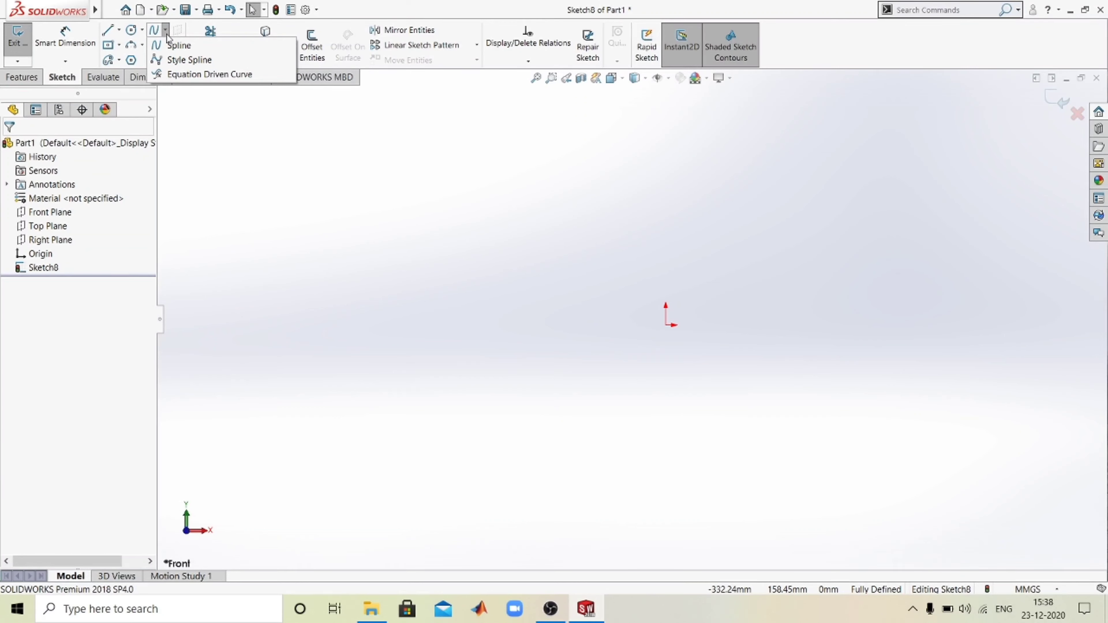
{"action": "mouse_move", "coordinate": [178, 45]}
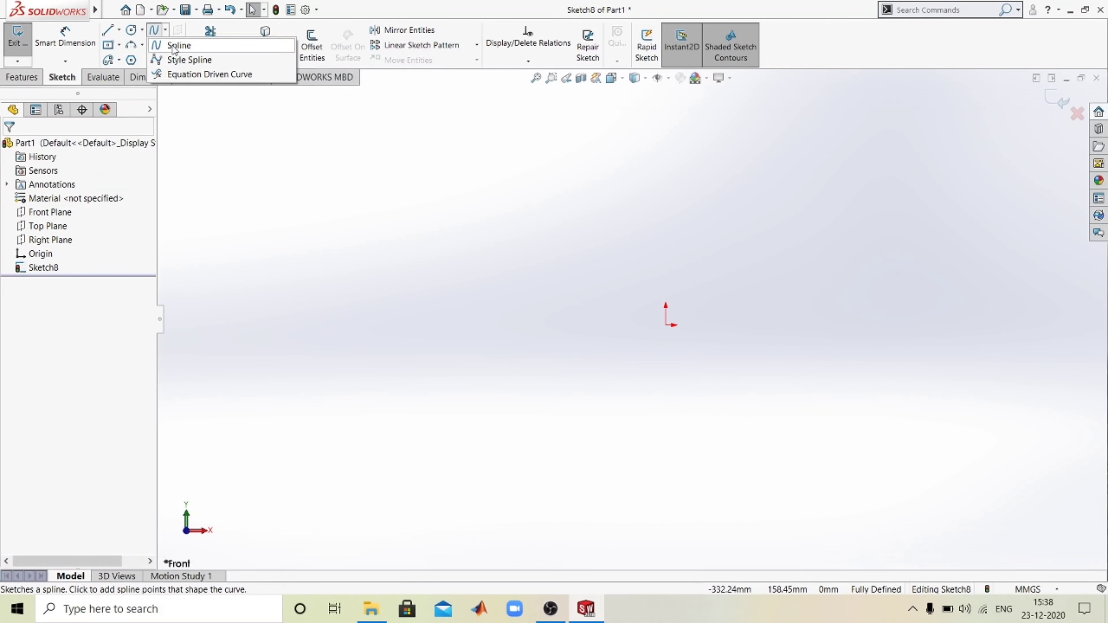
{"action": "mouse_move", "coordinate": [197, 76]}
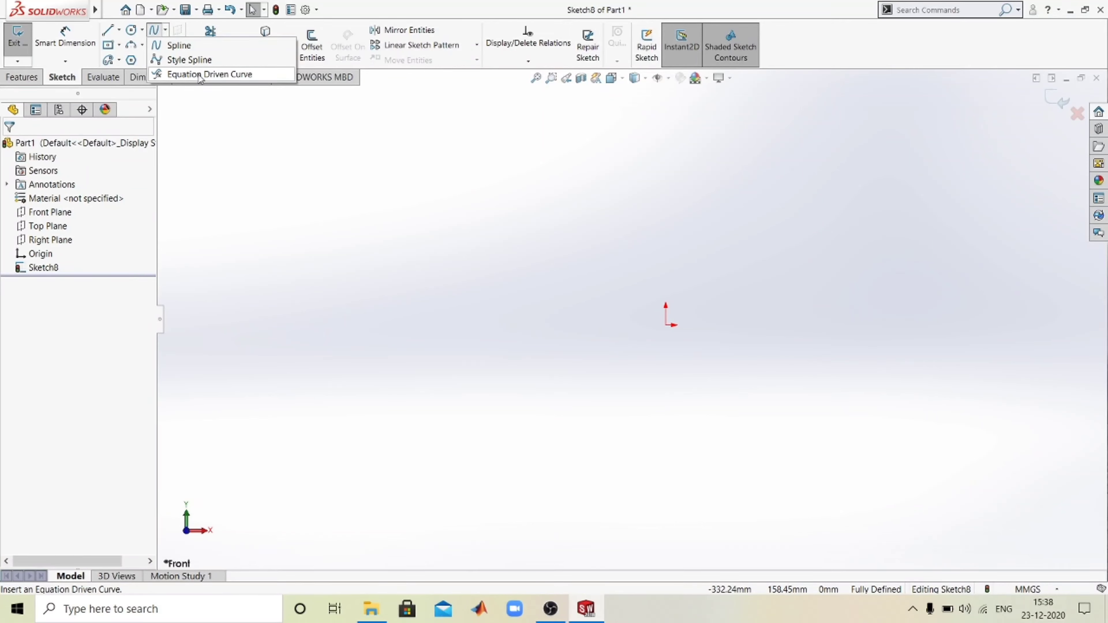
{"action": "mouse_move", "coordinate": [178, 45]}
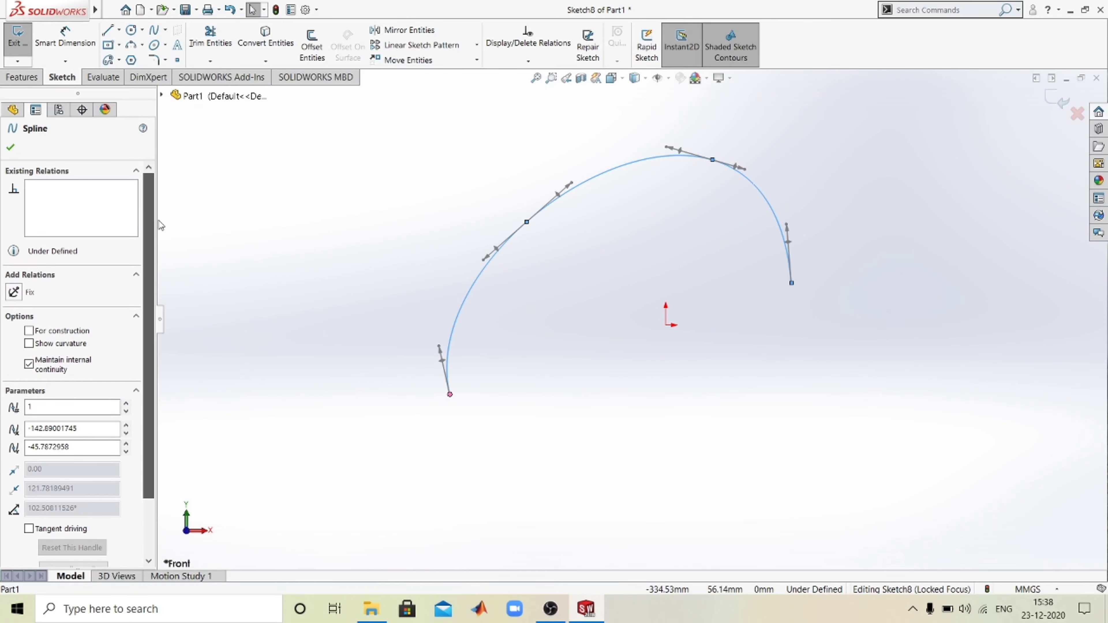
{"action": "mouse_move", "coordinate": [56, 178]}
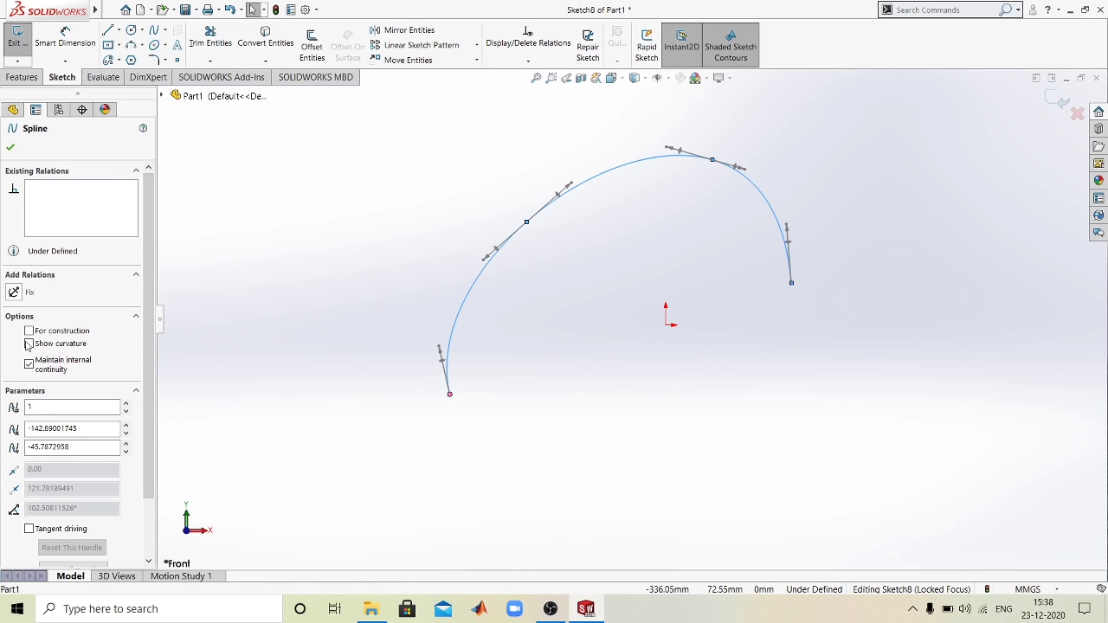
Step: Review the four-point spline's PropertyManager, selecting its first point's parameters for editing
{"action": "scroll", "scroll_direction": "down", "scroll_amount": 3}
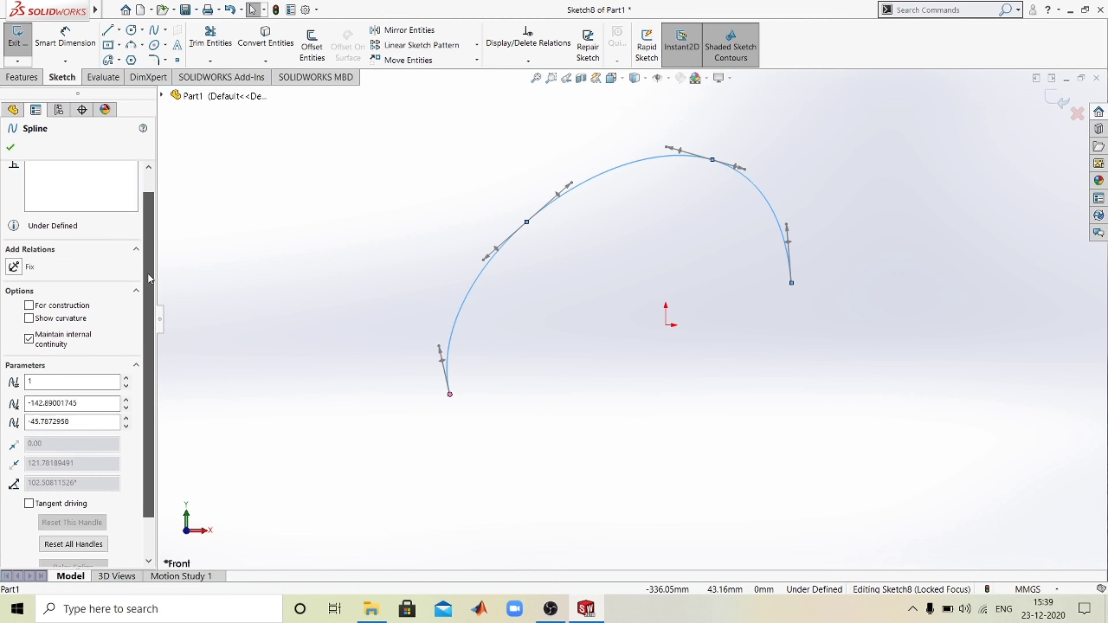
{"action": "scroll", "scroll_direction": "down", "scroll_amount": 3}
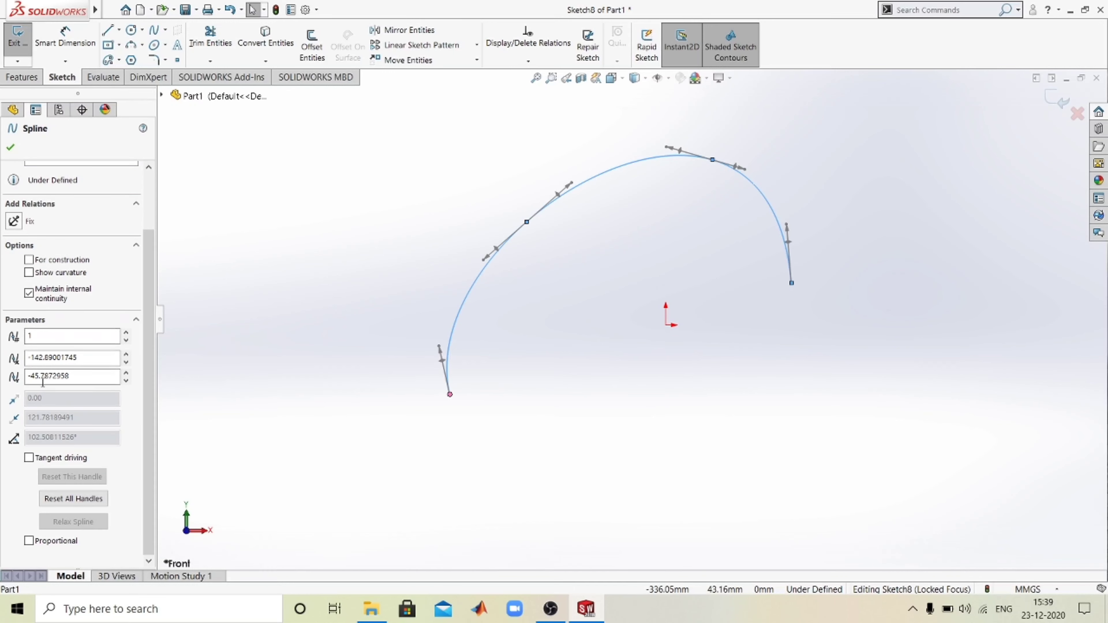
{"action": "mouse_move", "coordinate": [71, 337]}
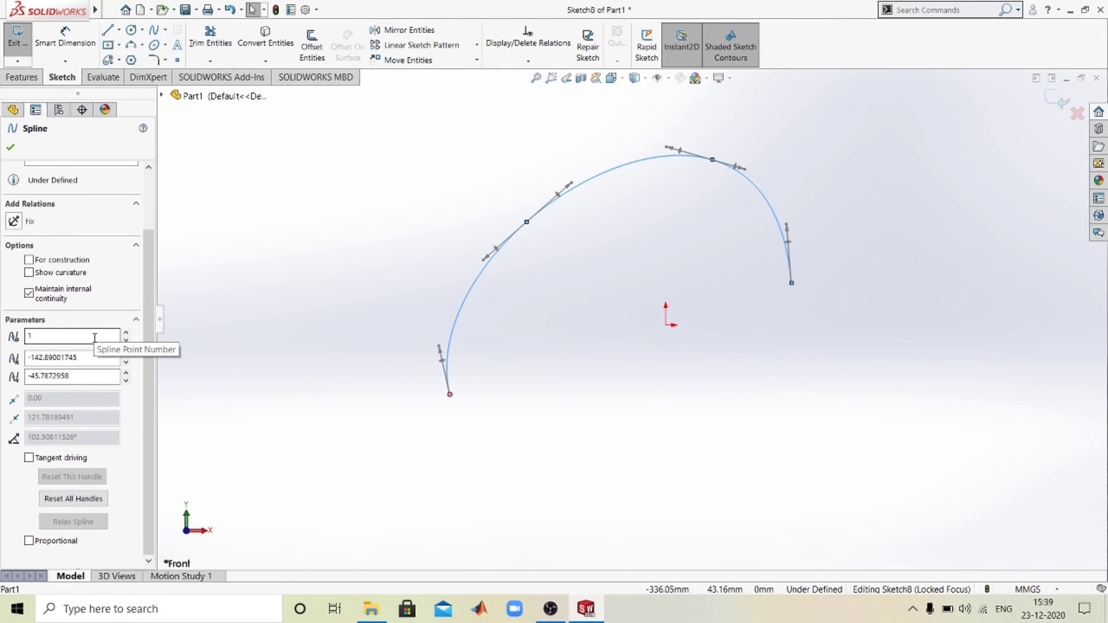
{"action": "mouse_move", "coordinate": [205, 373]}
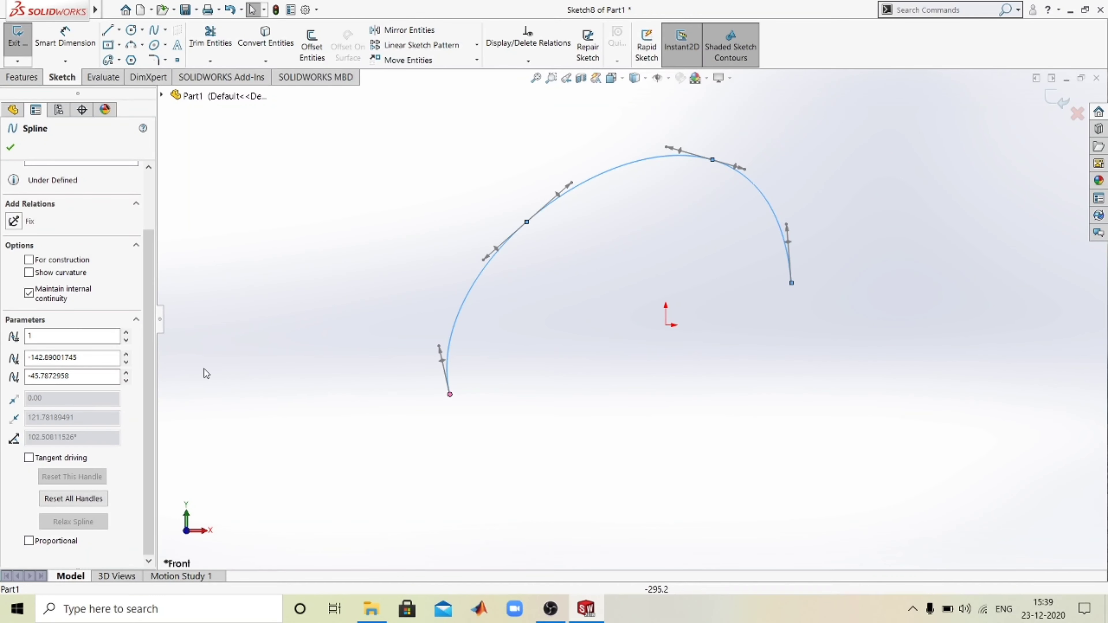
{"action": "mouse_move", "coordinate": [438, 375]}
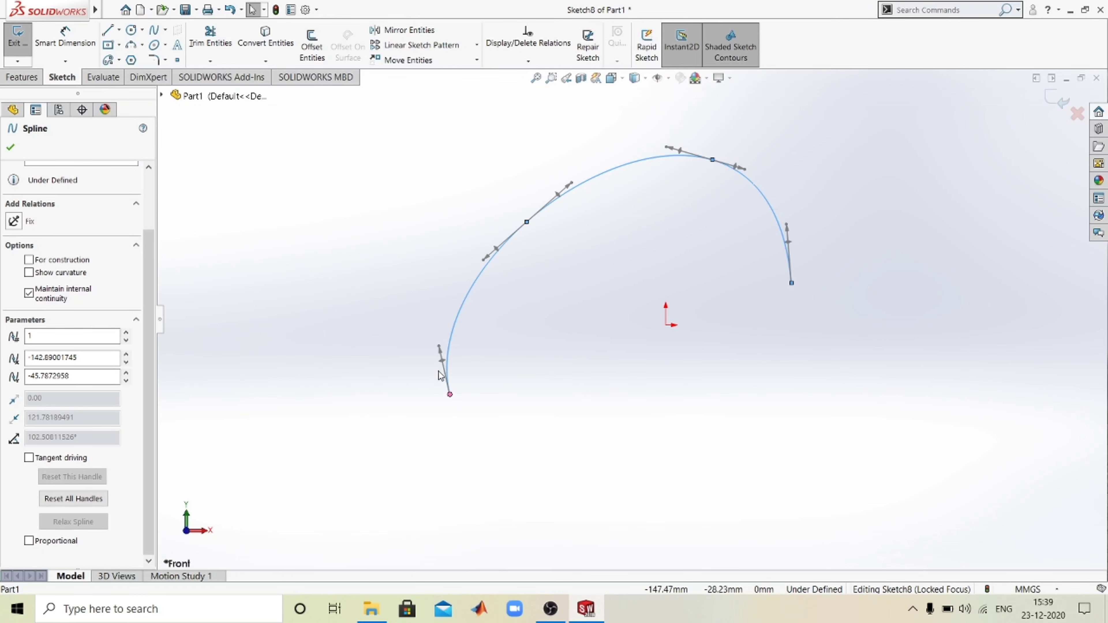
{"action": "left_click", "coordinate": [71, 376]}
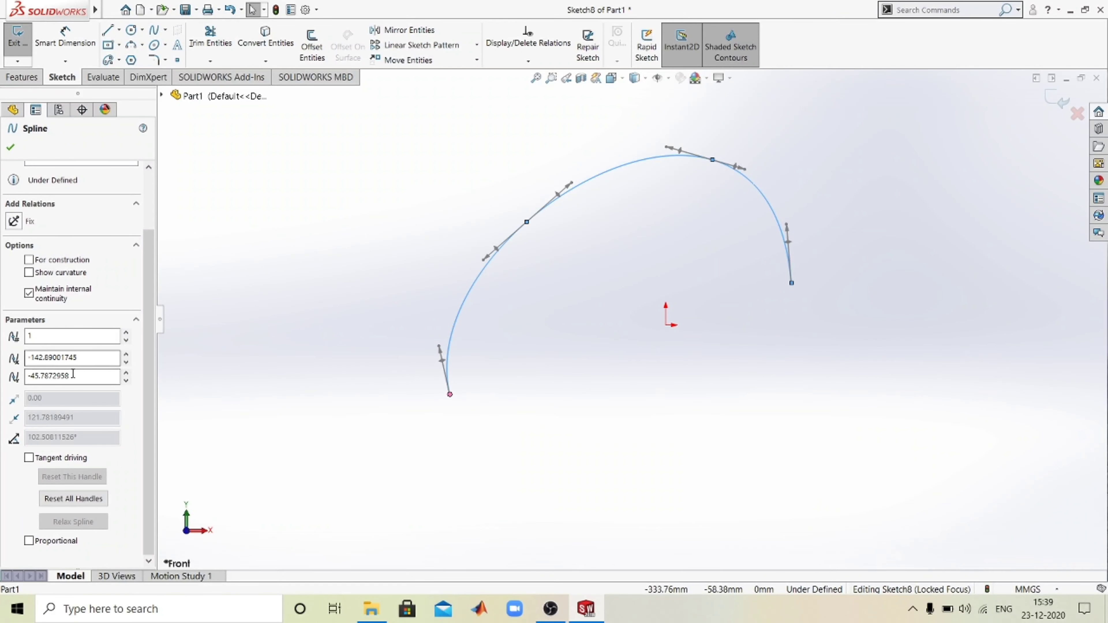
{"action": "mouse_move", "coordinate": [70, 357]}
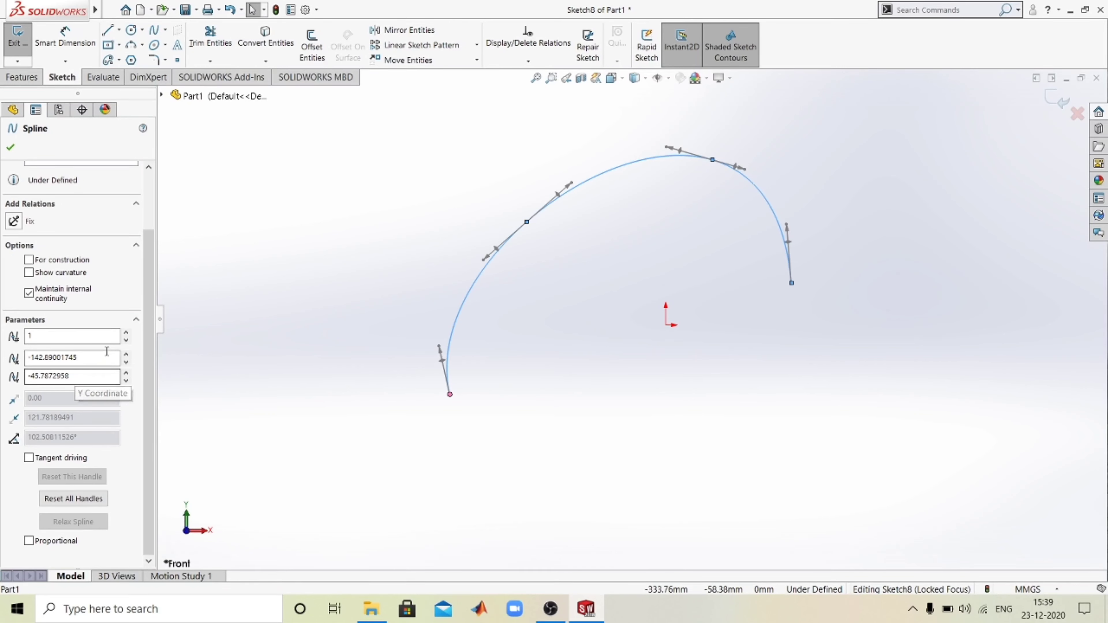
{"action": "scroll", "scroll_direction": "up", "scroll_amount": 3}
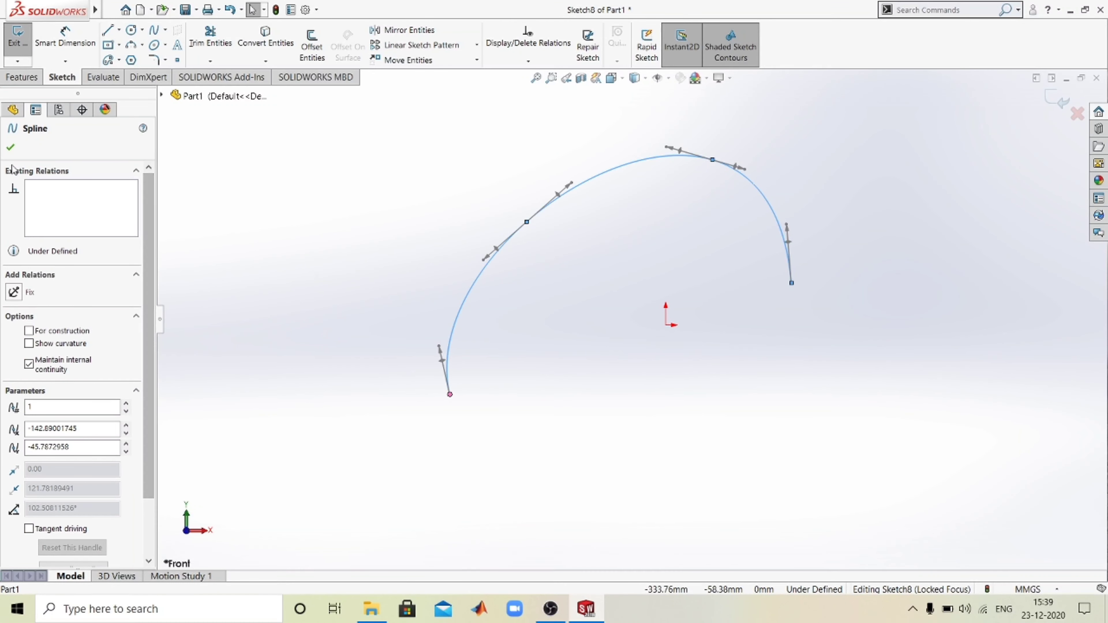
Step: Accept the first spline, then draw a style spline with a five-vertex control polygon crossing it
{"action": "left_click", "coordinate": [9, 147]}
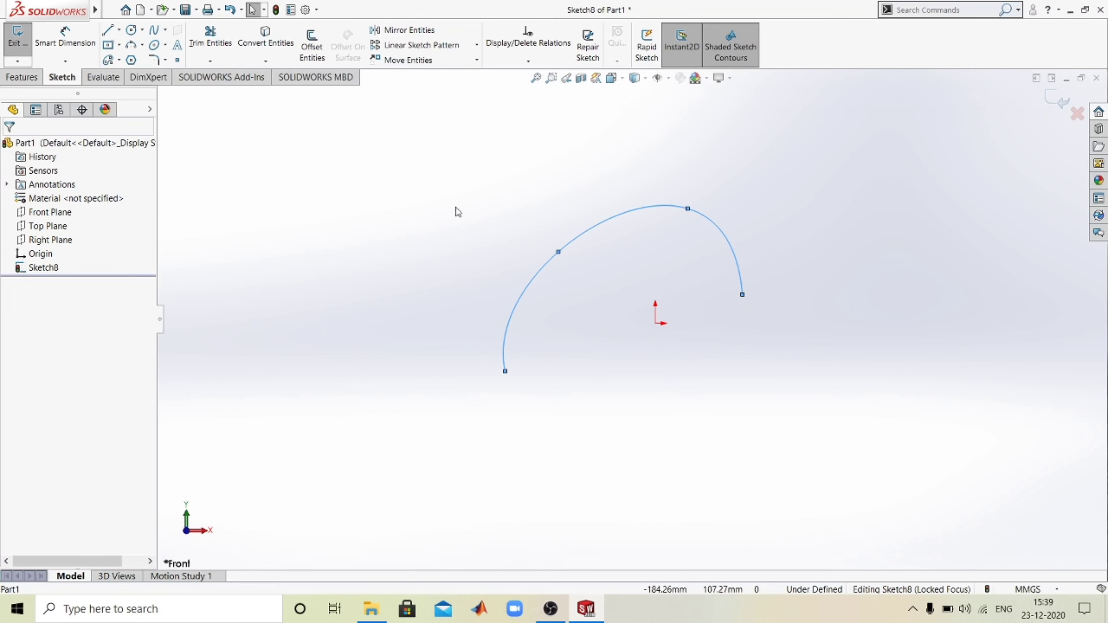
{"action": "left_click", "coordinate": [165, 29]}
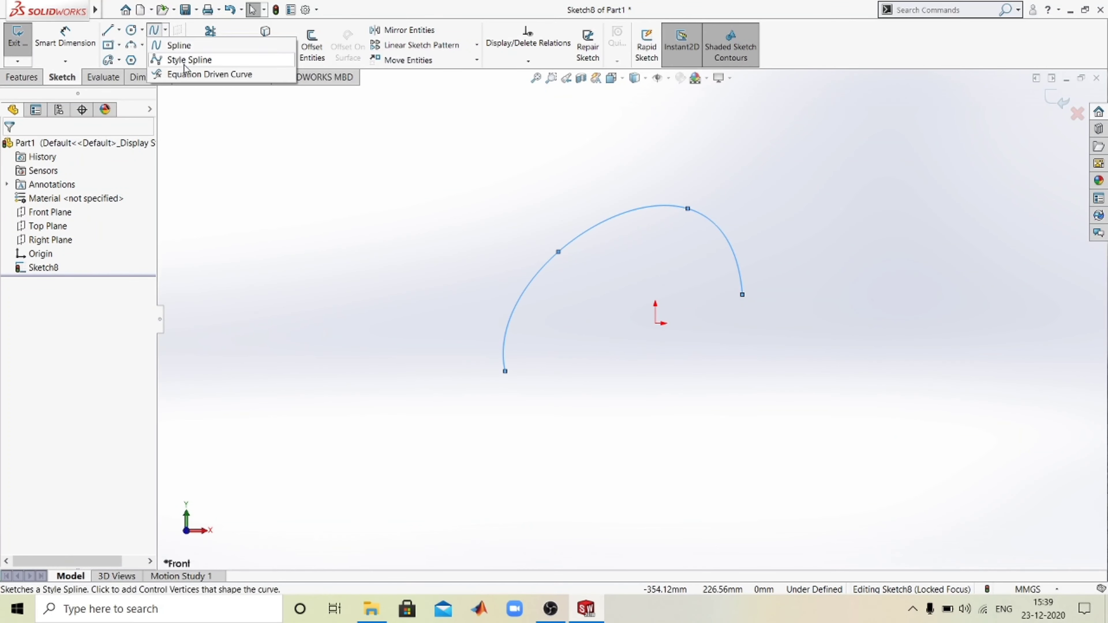
{"action": "left_click", "coordinate": [188, 59]}
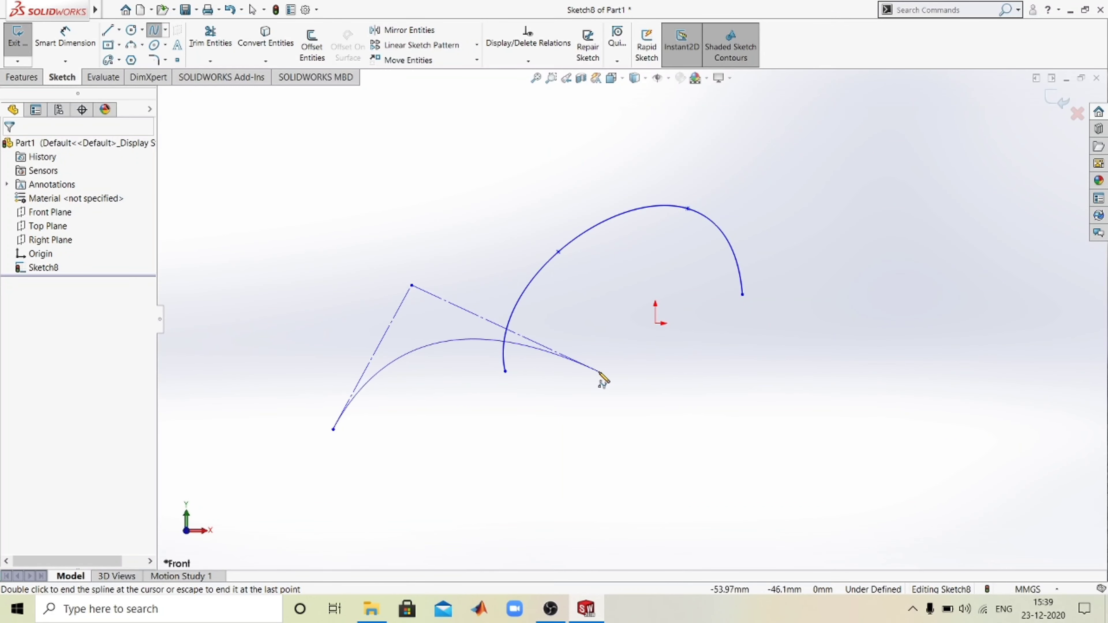
{"action": "mouse_move", "coordinate": [806, 260]}
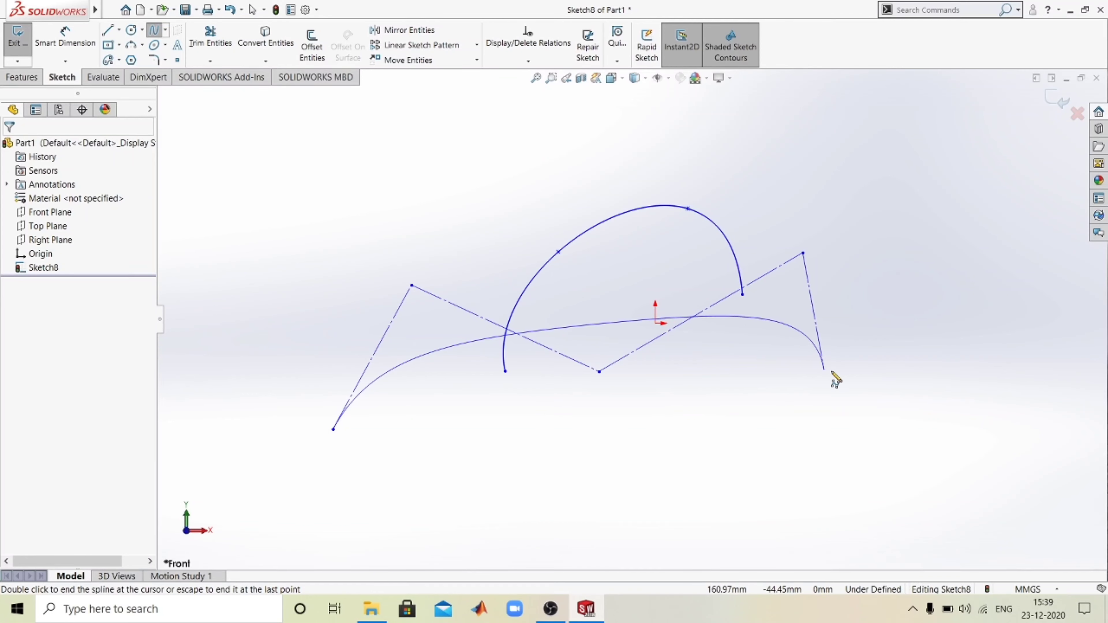
{"action": "right_click", "coordinate": [834, 381]}
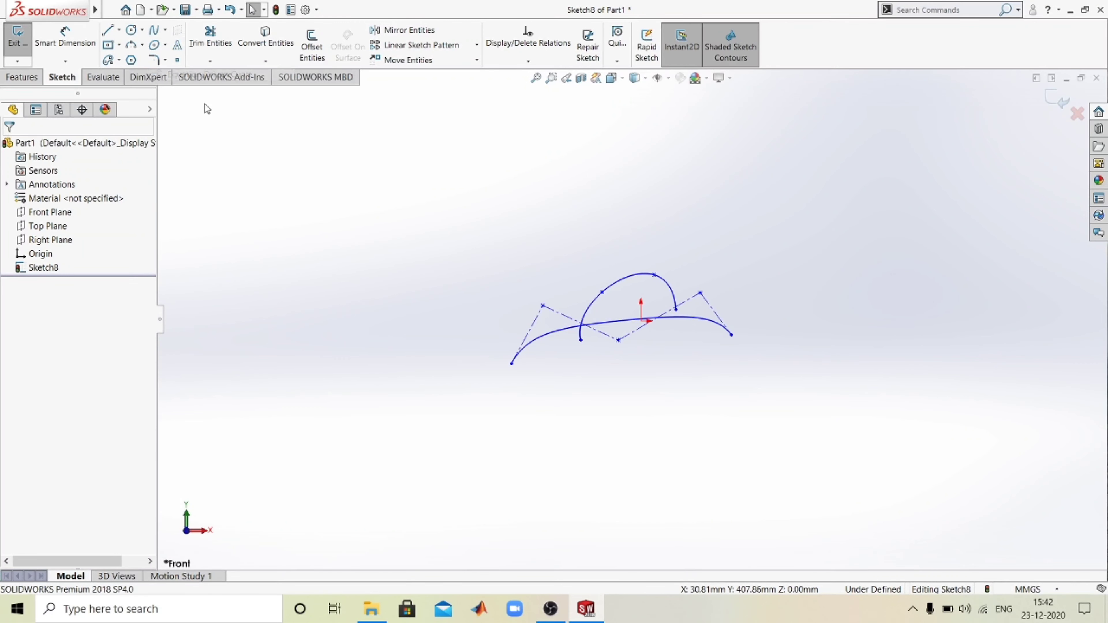
Step: Create an equation-driven curve yx = x^2 with x1 = 10 and x2 = 20
{"action": "left_click", "coordinate": [166, 29]}
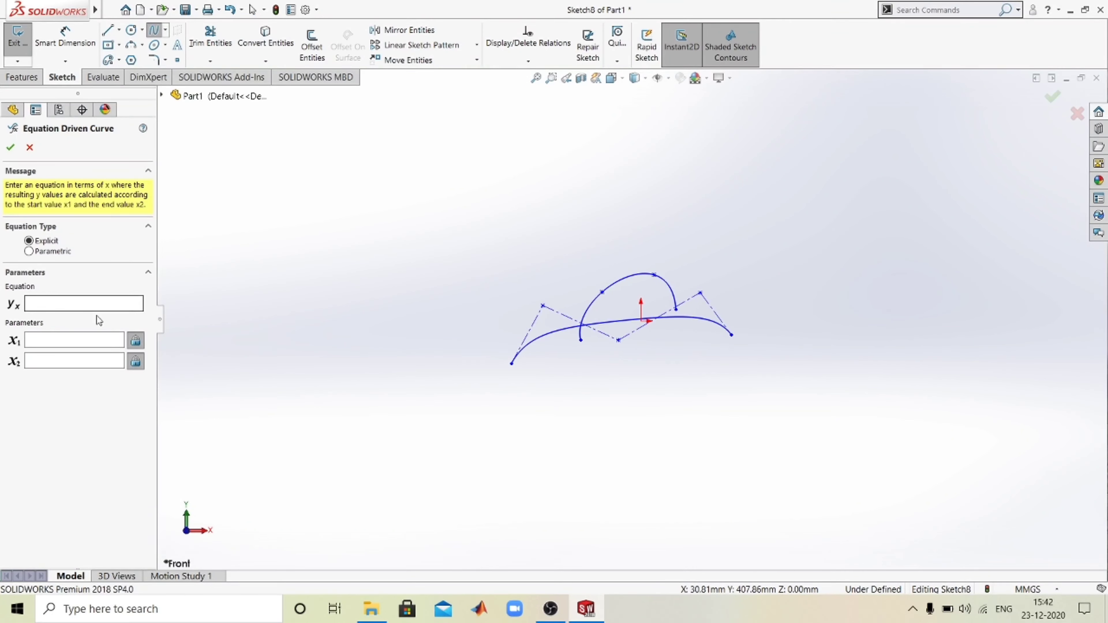
{"action": "left_click", "coordinate": [83, 303]}
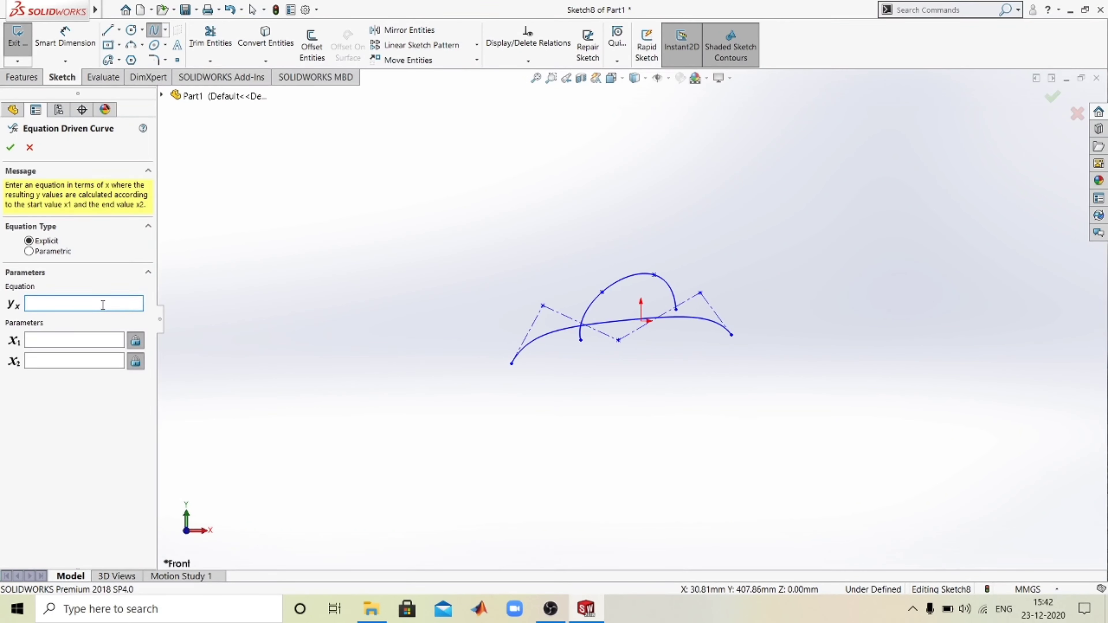
{"action": "type", "text": "x"}
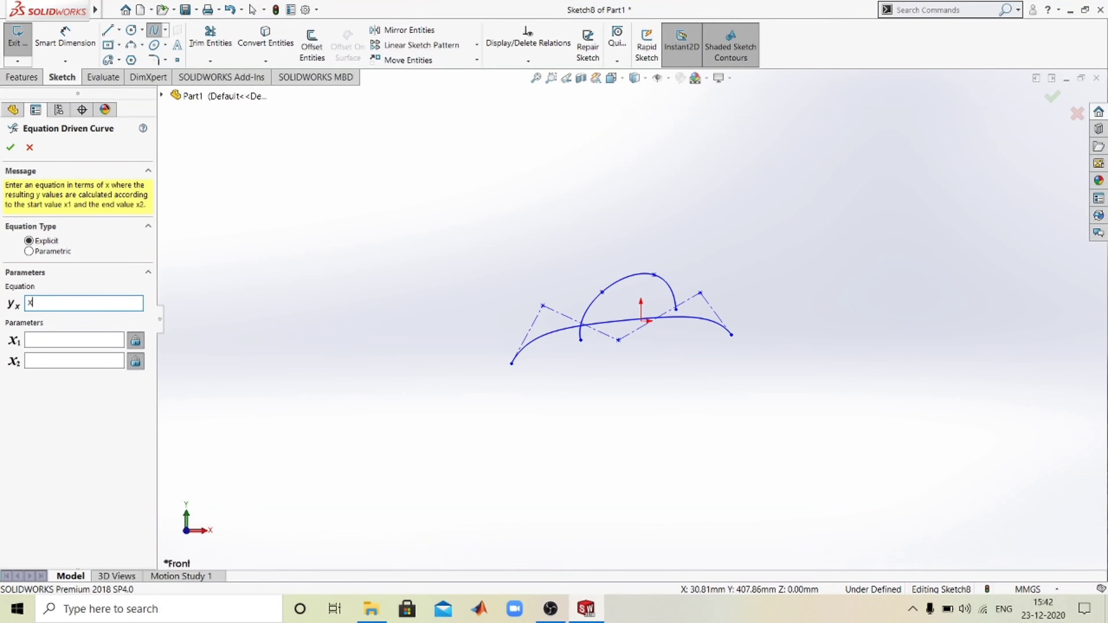
{"action": "type", "text": "^"}
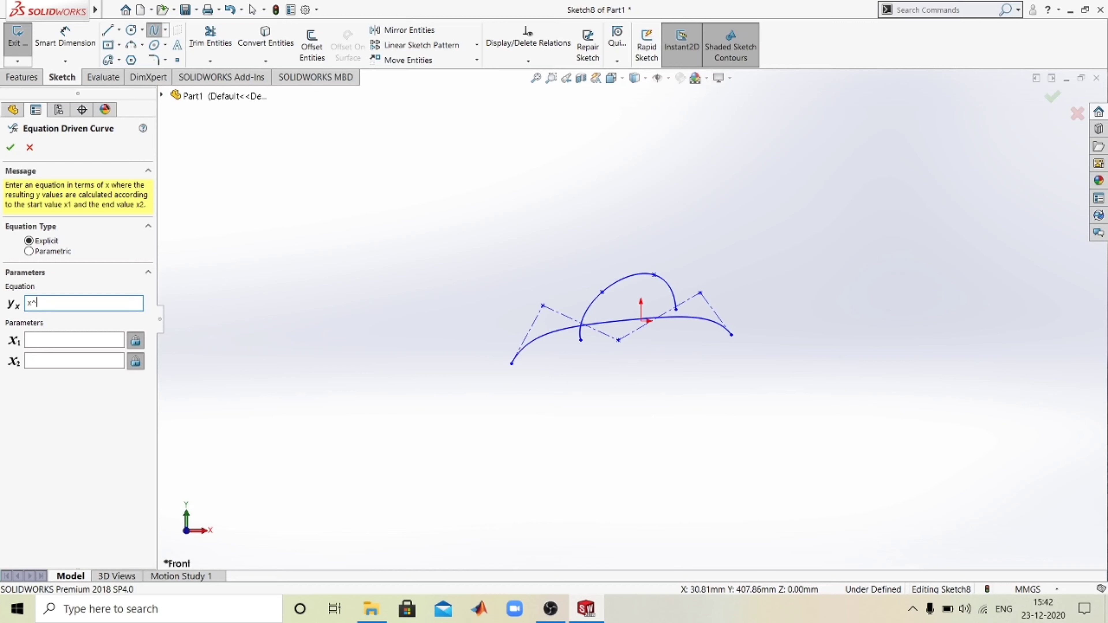
{"action": "type", "text": "2"}
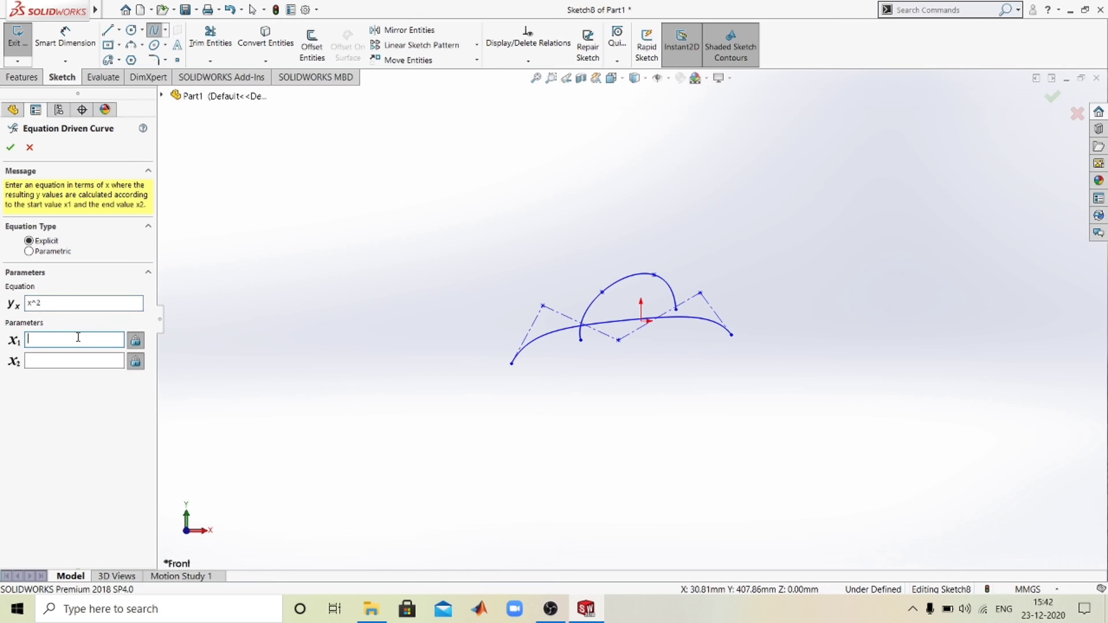
{"action": "type", "text": "10"}
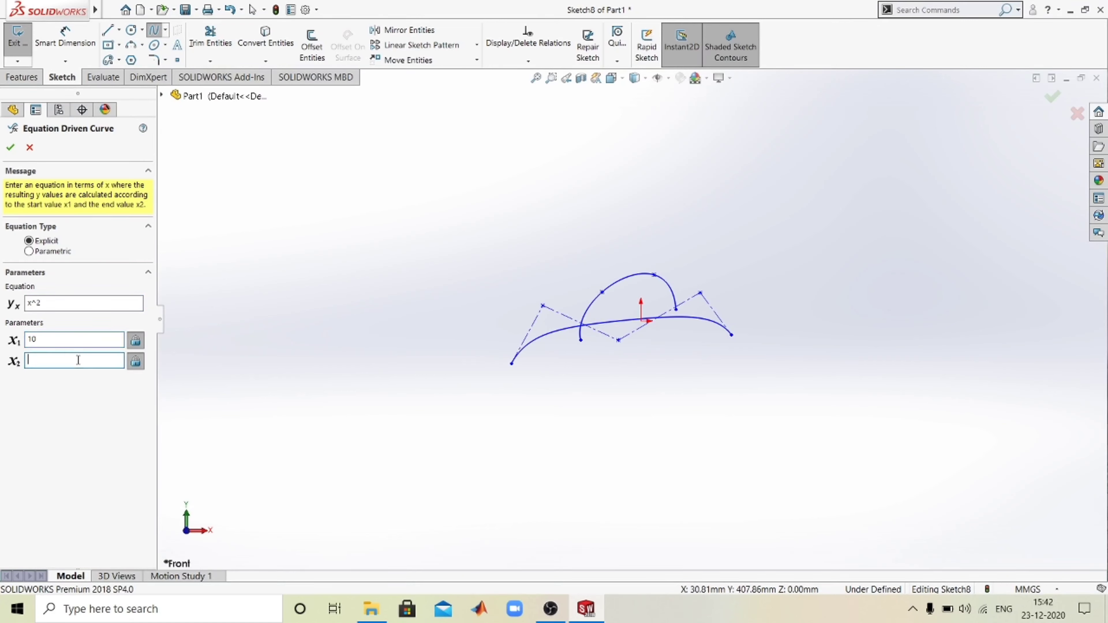
{"action": "type", "text": "20"}
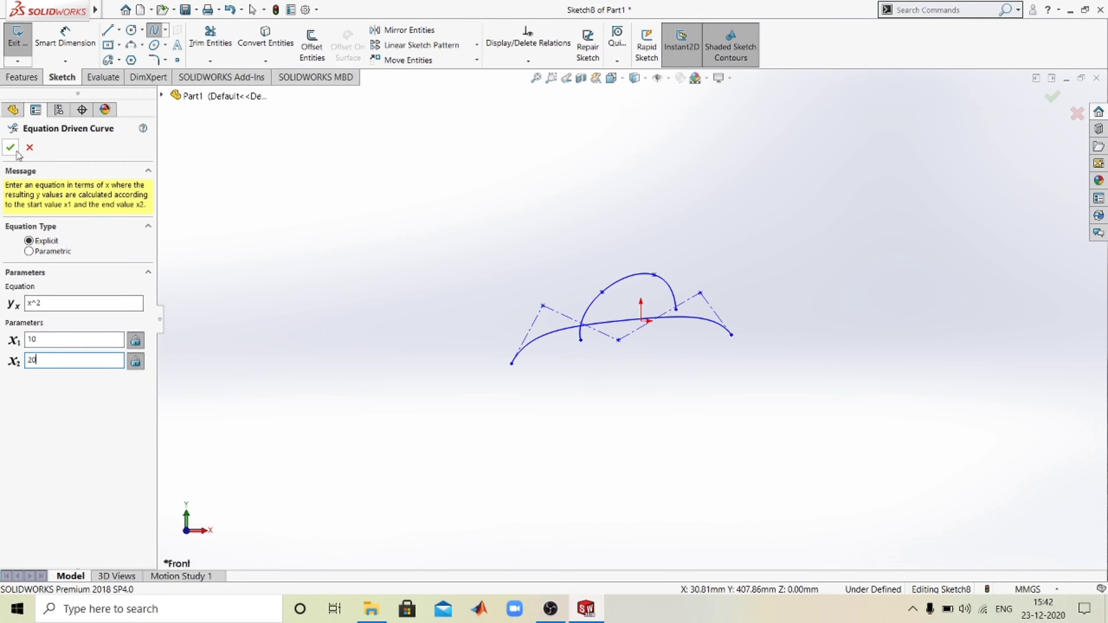
{"action": "left_click", "coordinate": [9, 147]}
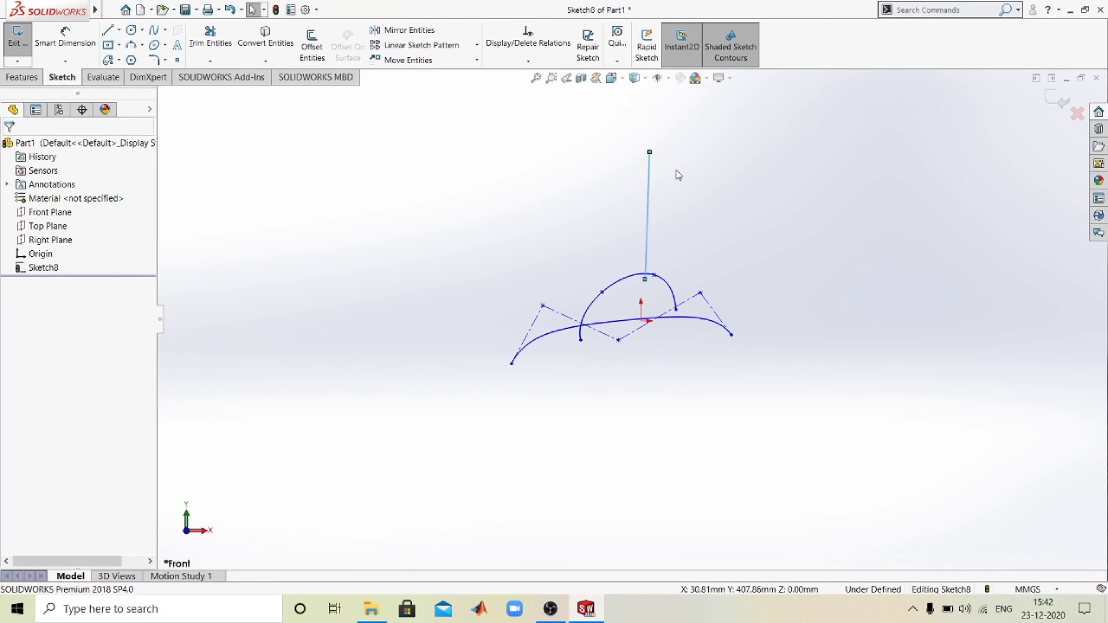
{"action": "mouse_move", "coordinate": [611, 212]}
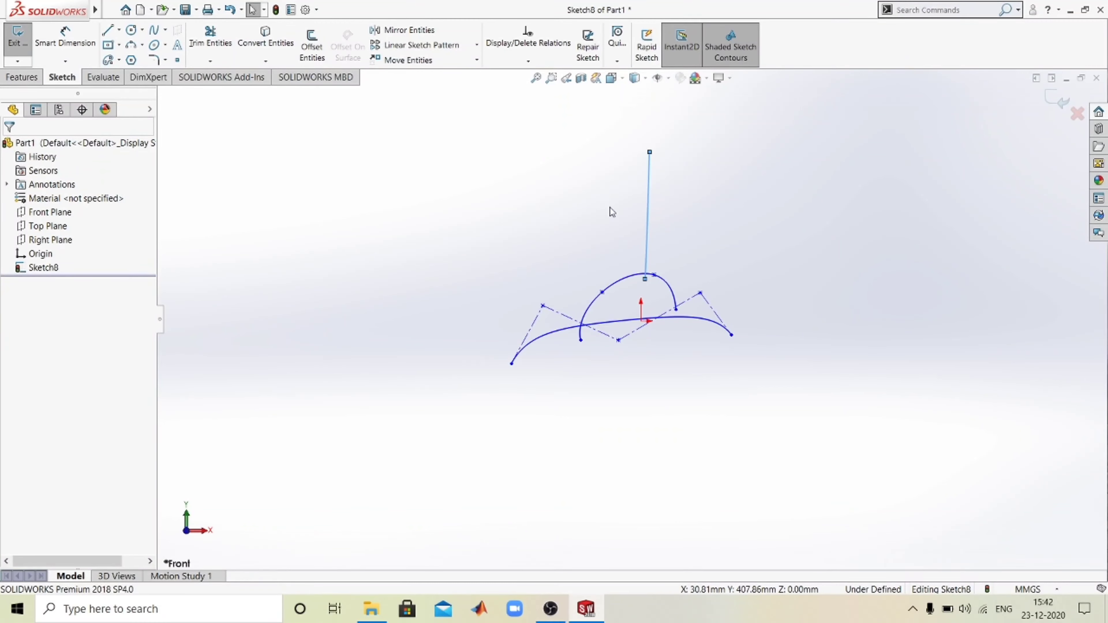